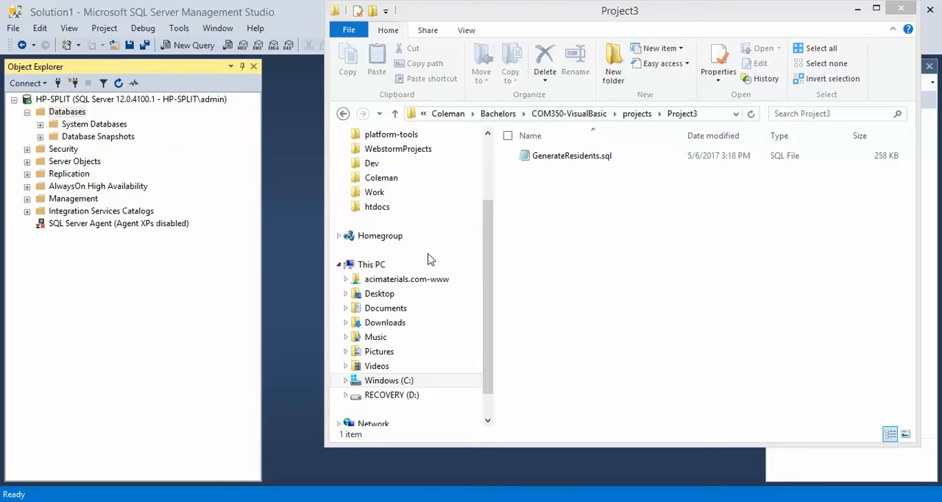
pyautogui.moveTo(547, 169)
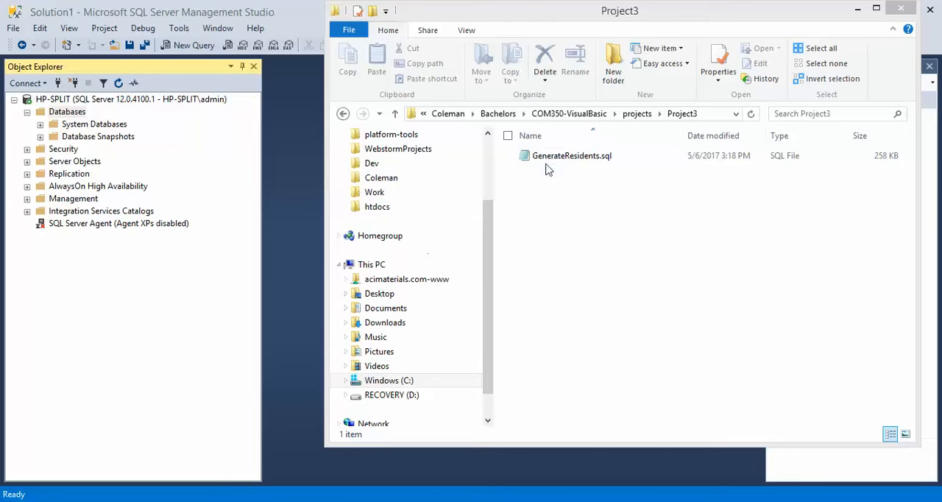
# - Bring up the context menu for GenerateResidents.sql in the Project3 folder
pyautogui.rightClick(571, 156)
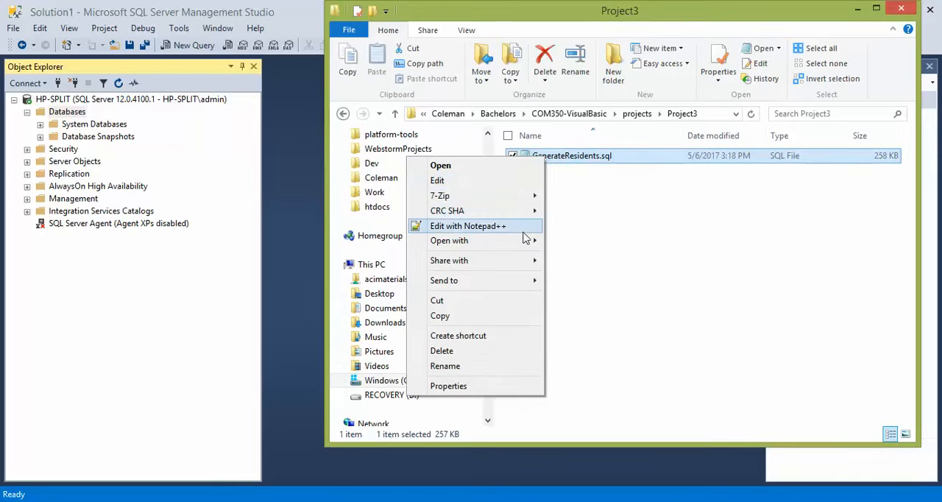
# - Edit the script in Notepad++ so its USE line reads [dbname], then close the editor
pyautogui.click(468, 227)
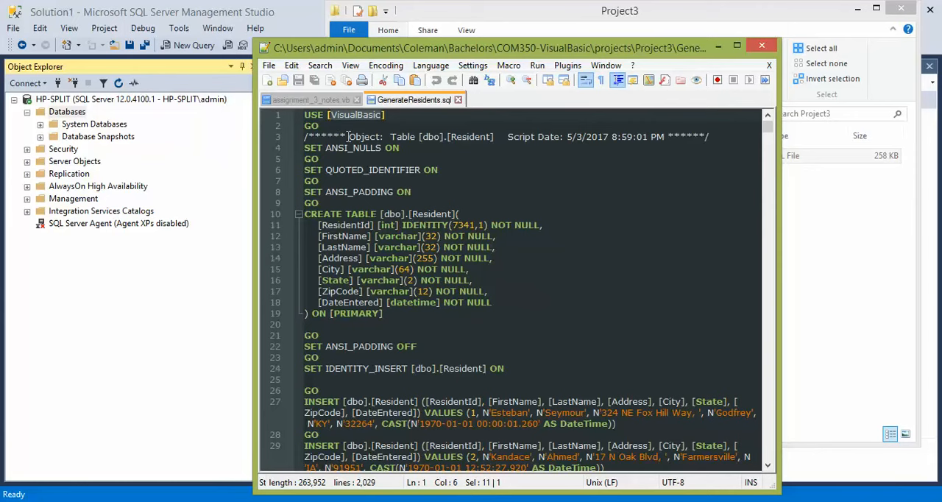
pyautogui.write('dbname]')
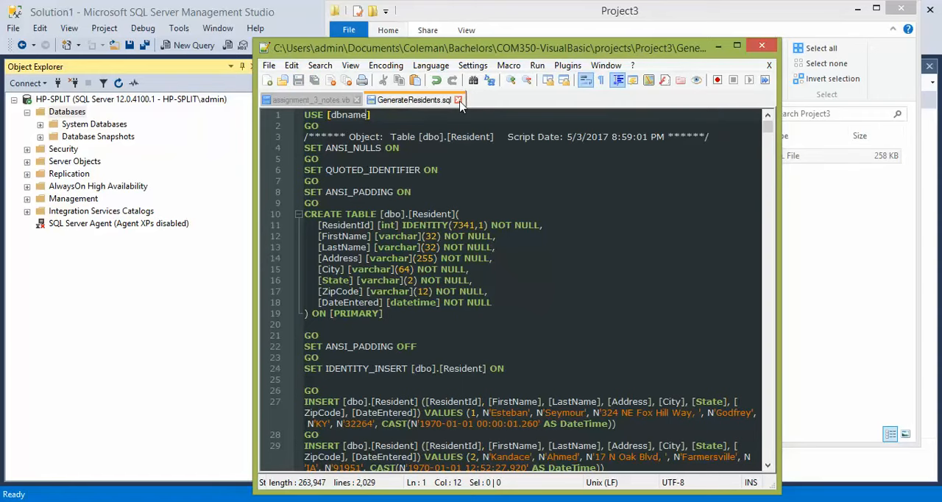
pyautogui.scroll(-3)
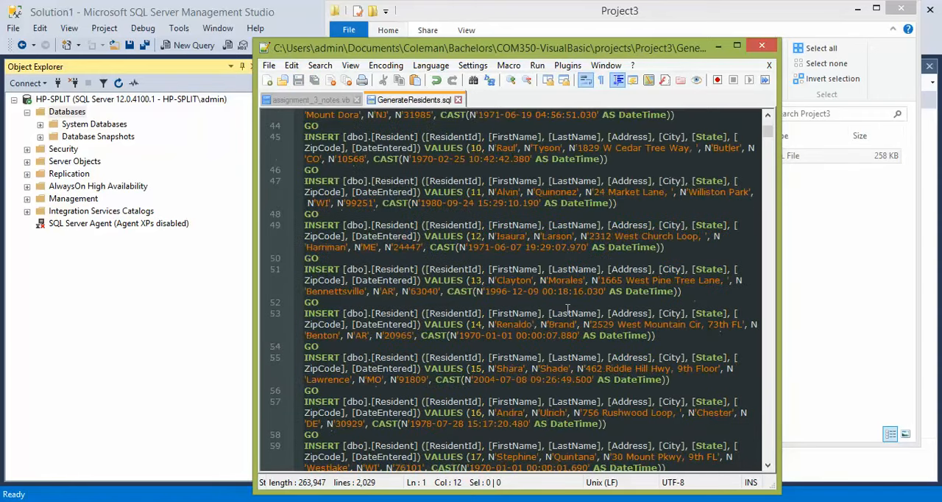
pyautogui.scroll(-3)
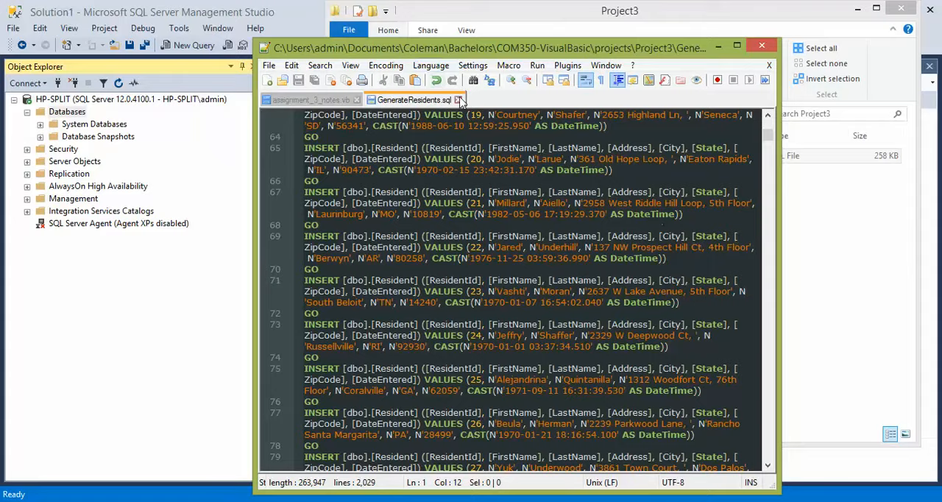
pyautogui.click(459, 100)
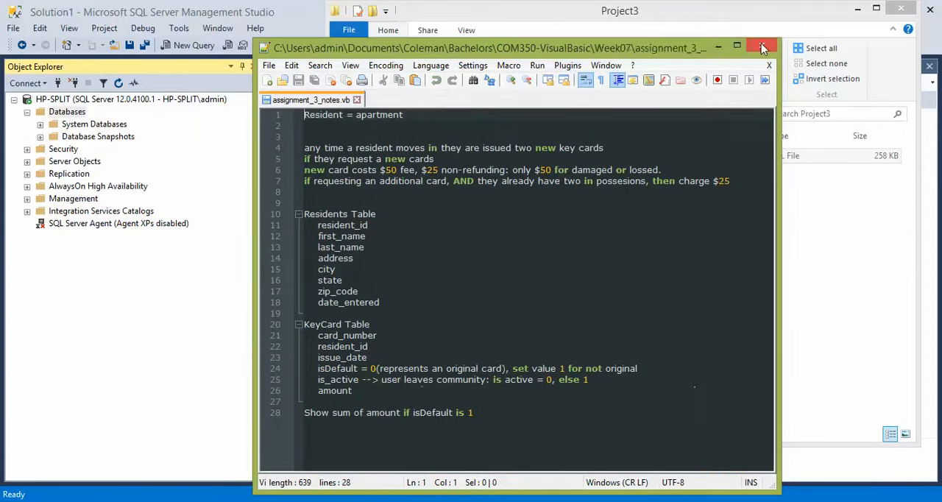
pyautogui.click(762, 45)
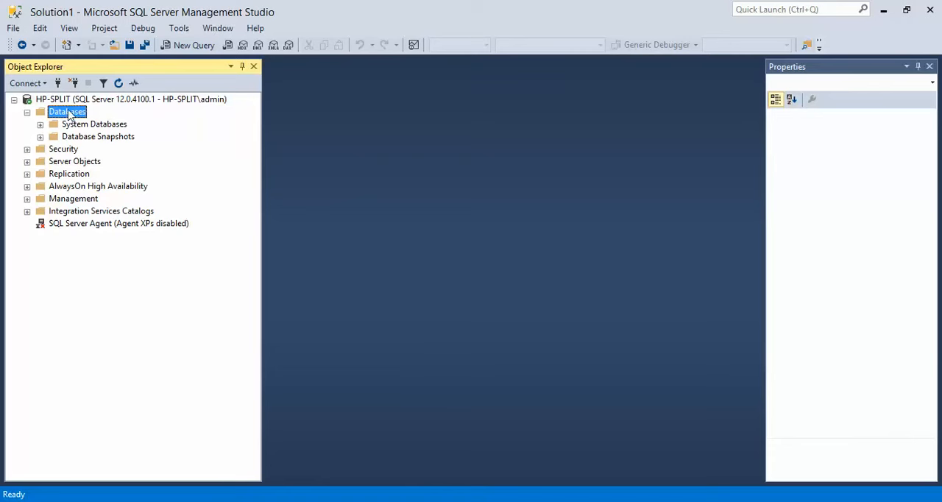
pyautogui.moveTo(68, 117)
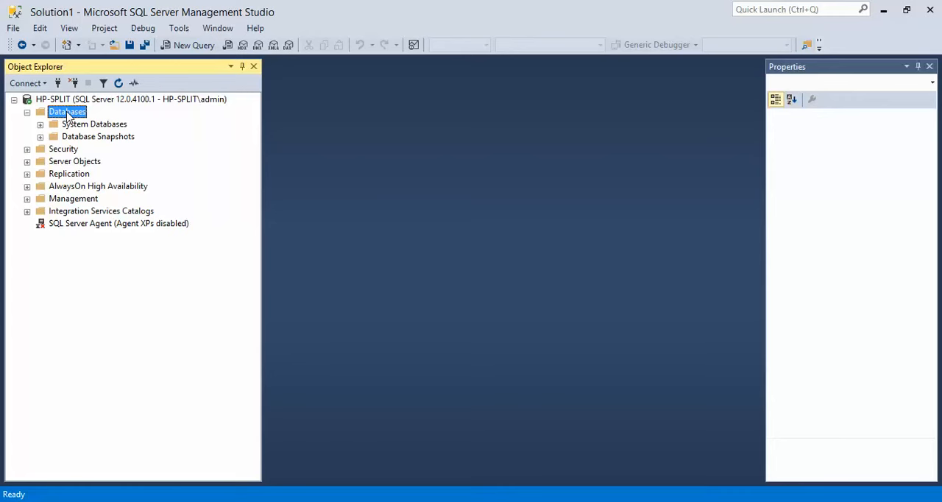
pyautogui.moveTo(66, 118)
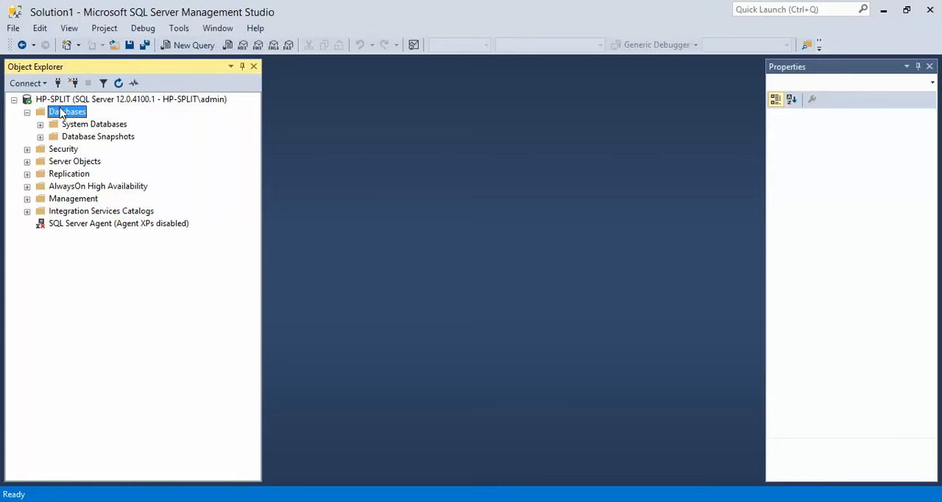
# - Create a new database named VisualBasic under the server's Databases folder
pyautogui.rightClick(68, 112)
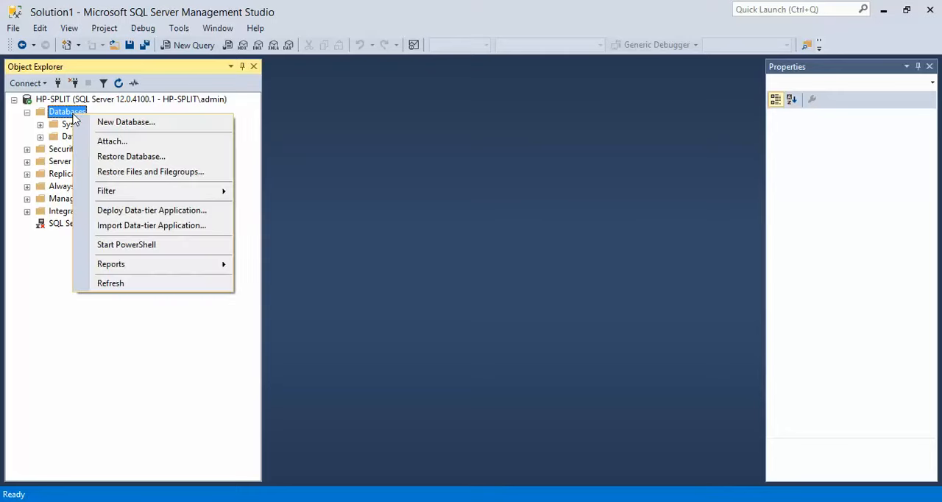
pyautogui.click(125, 122)
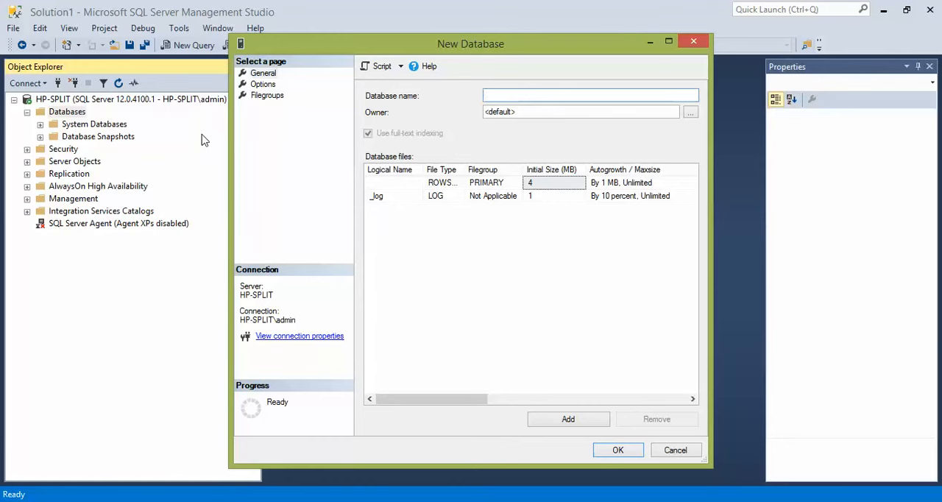
pyautogui.write('Visua')
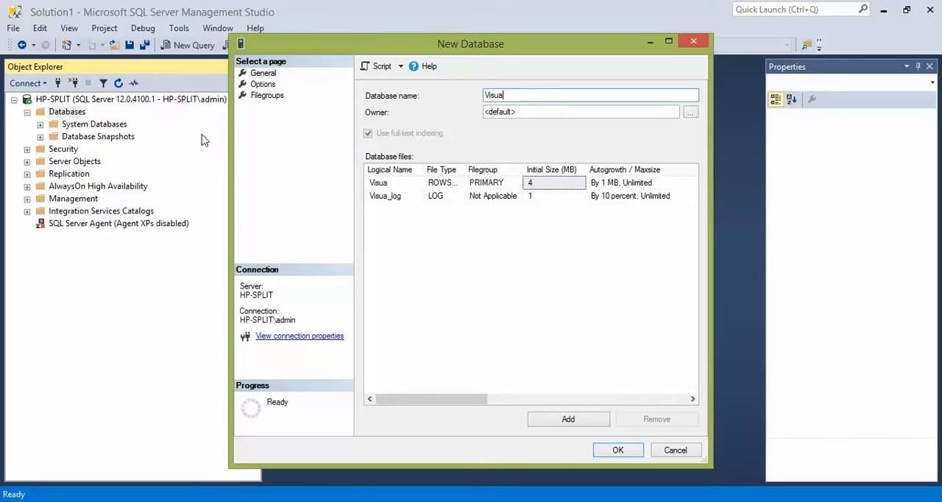
pyautogui.write('Basic')
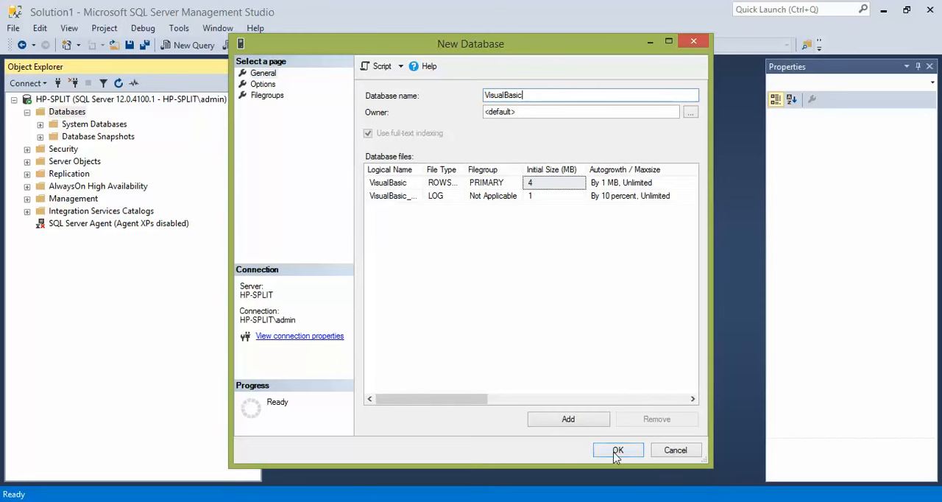
pyautogui.click(618, 450)
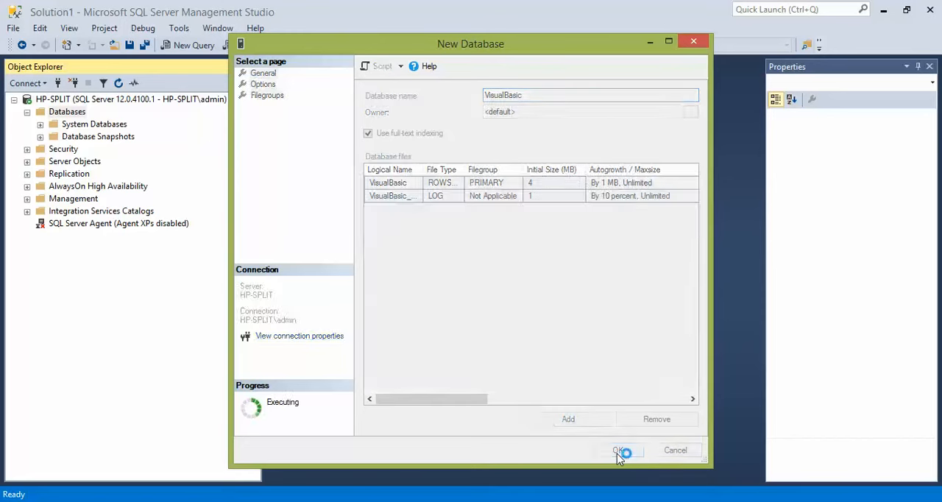
pyautogui.click(618, 451)
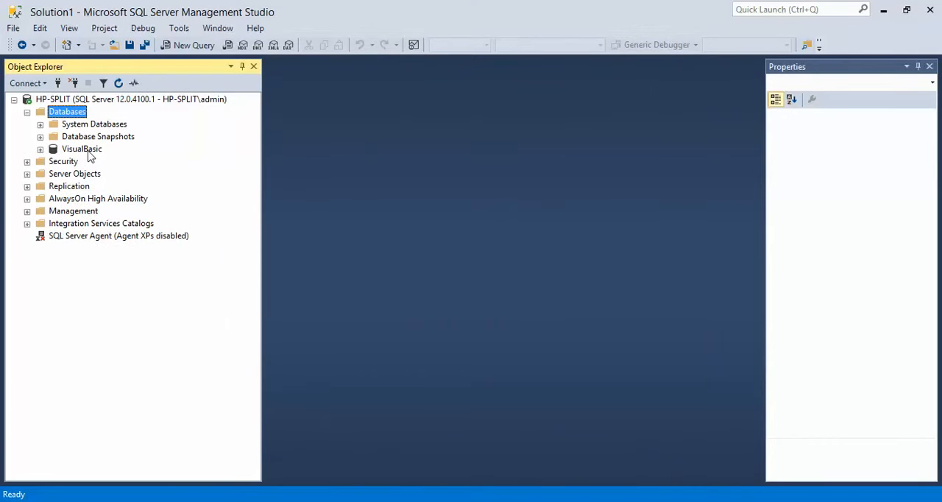
# - Select the VisualBasic database and open GenerateResidents.sql from the Project3 folder
pyautogui.click(81, 149)
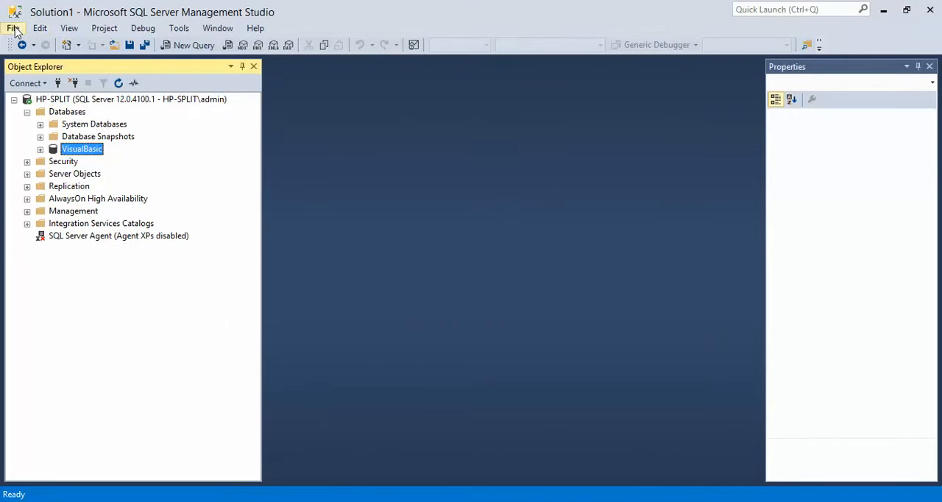
pyautogui.moveTo(180, 28)
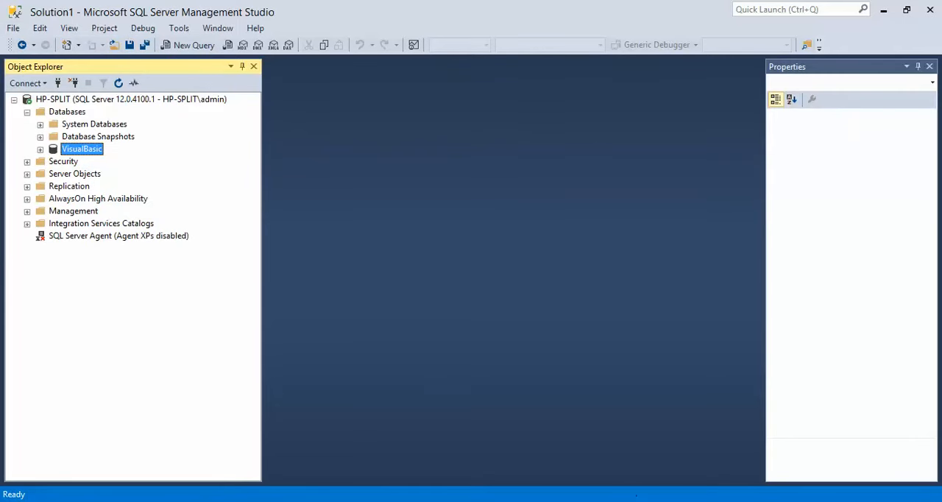
pyautogui.moveTo(3, 79)
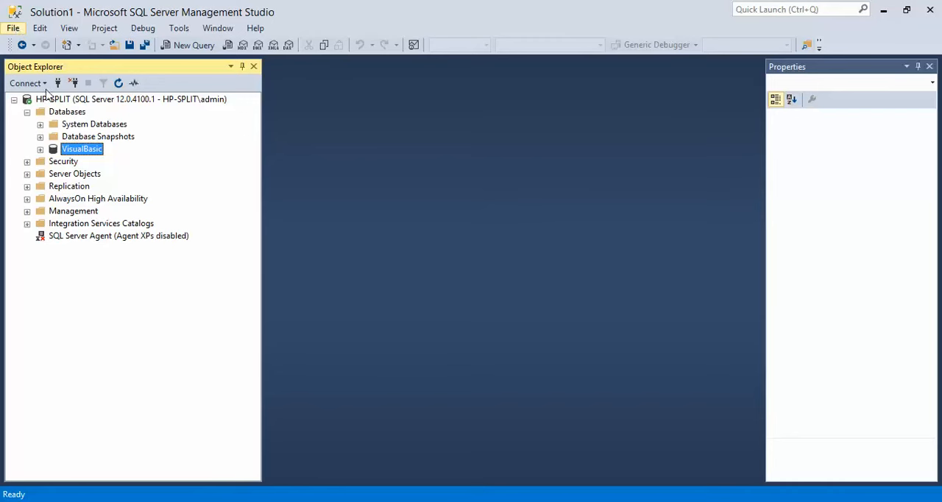
pyautogui.moveTo(11, 28)
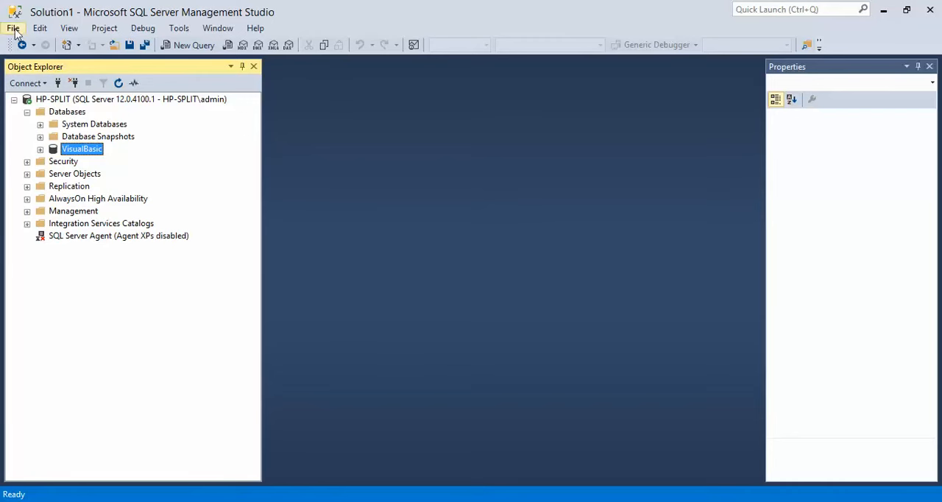
pyautogui.click(12, 28)
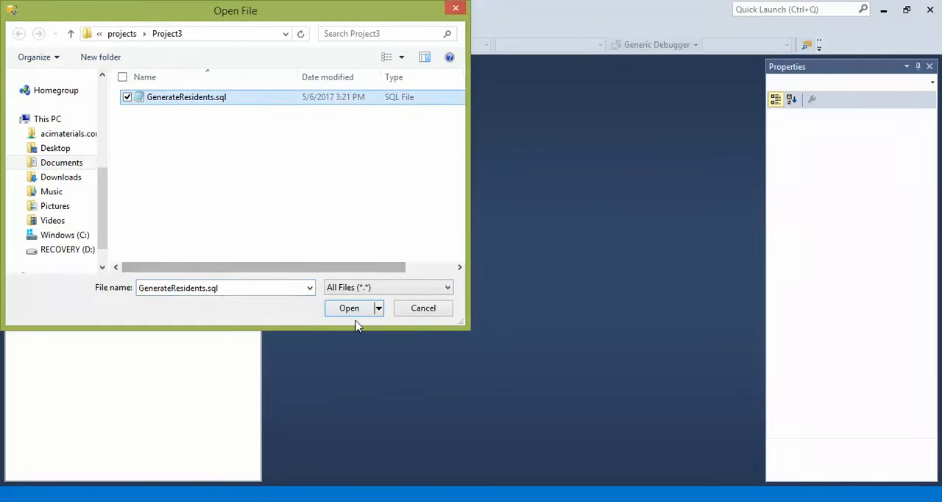
pyautogui.click(349, 308)
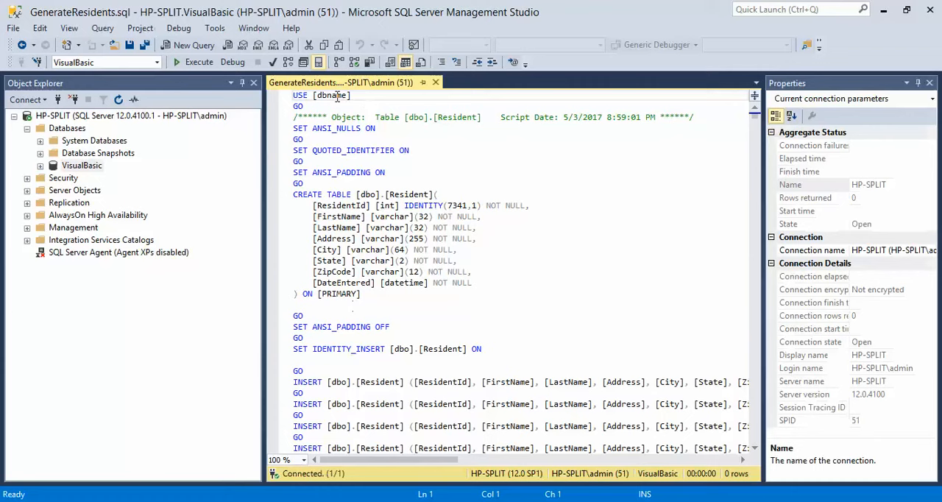
# - Replace dbname in the USE line with VisualBasic via IntelliSense
pyautogui.doubleClick(331, 94)
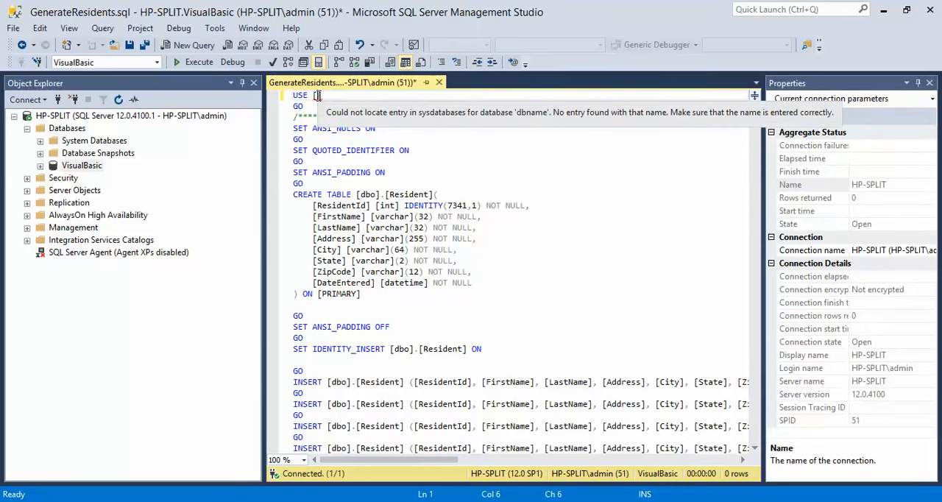
pyautogui.write('V')
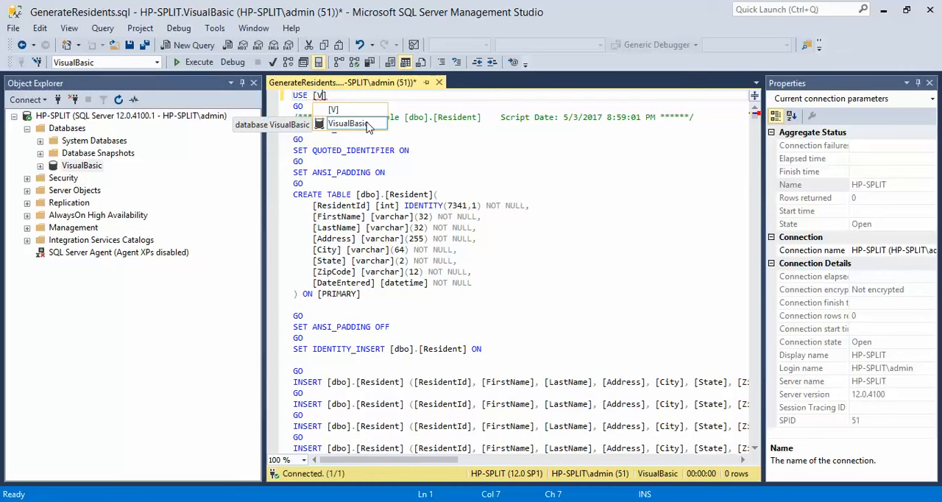
pyautogui.click(350, 124)
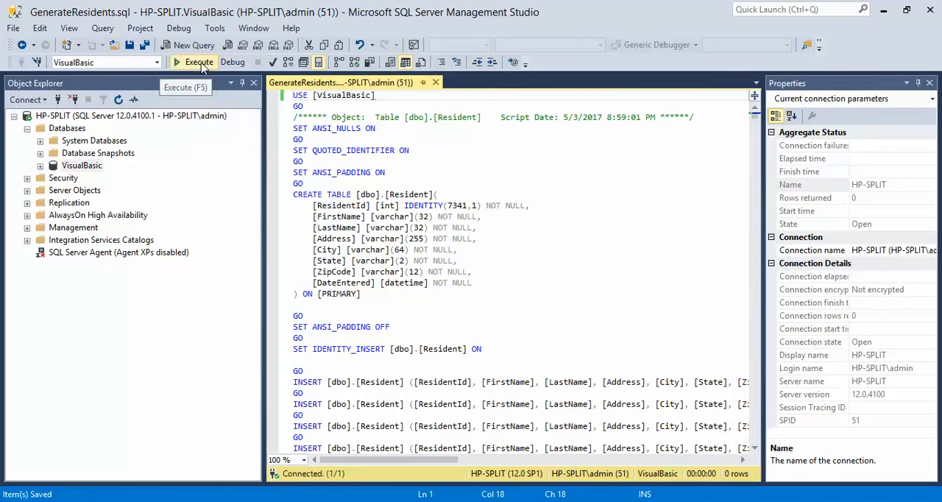
# - Execute the GenerateResidents script against the VisualBasic database
pyautogui.click(194, 61)
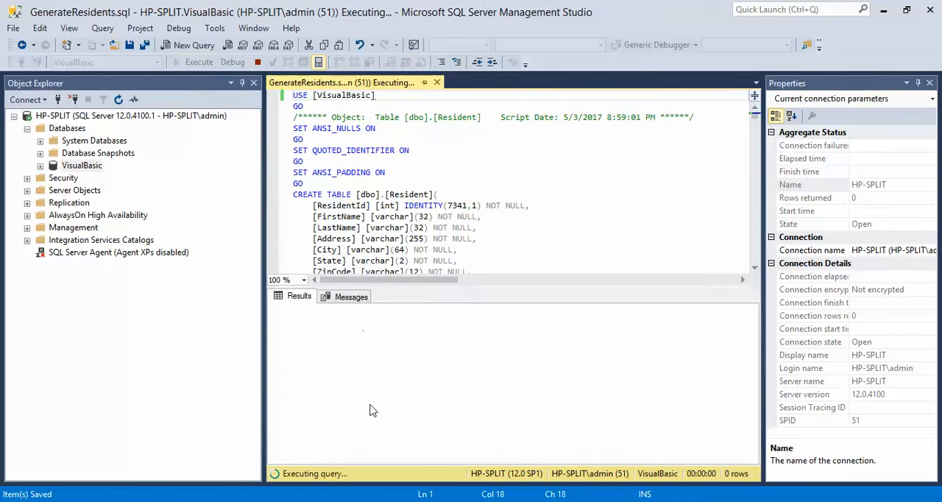
pyautogui.moveTo(307, 476)
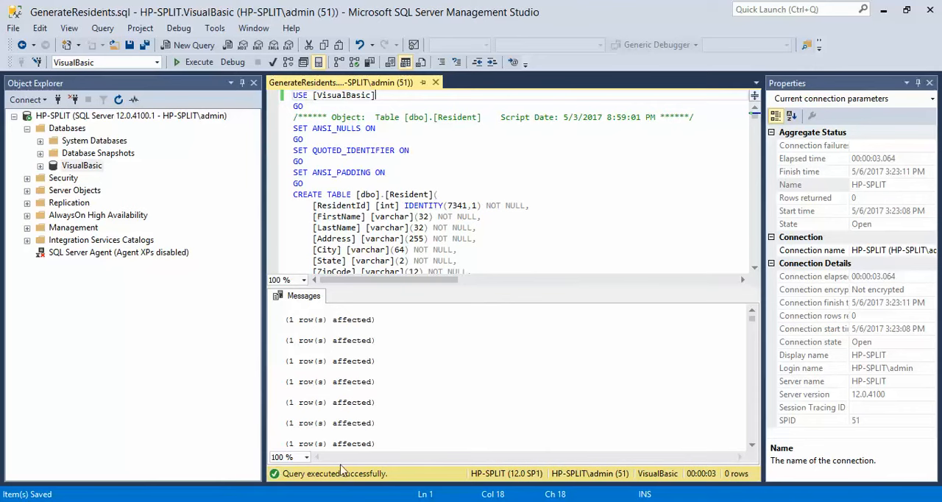
pyautogui.moveTo(375, 486)
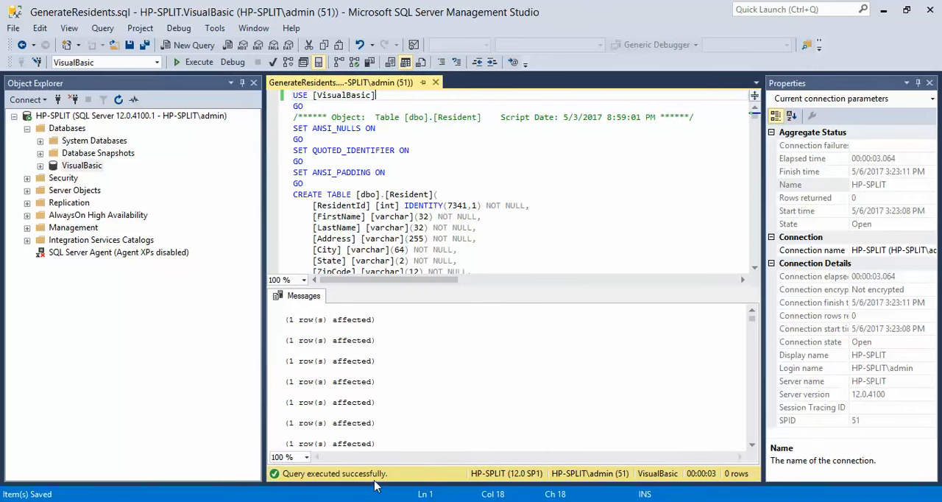
pyautogui.moveTo(112, 231)
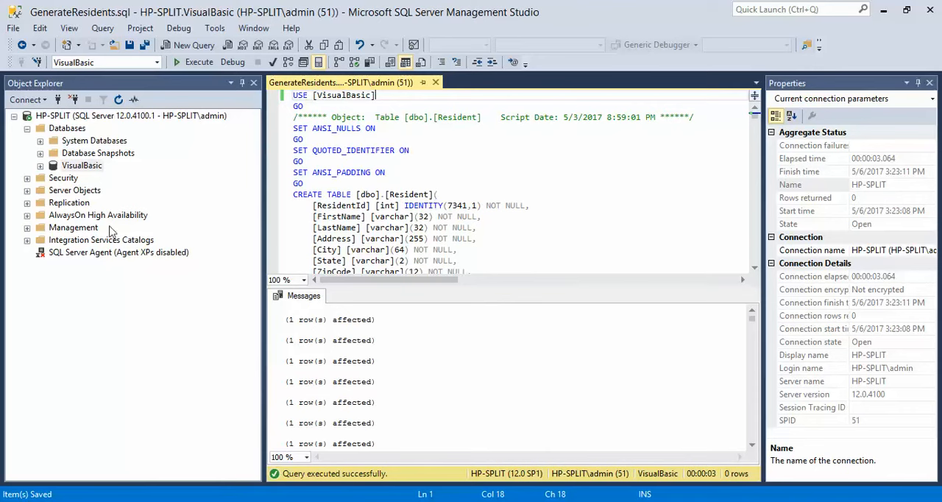
pyautogui.moveTo(74, 171)
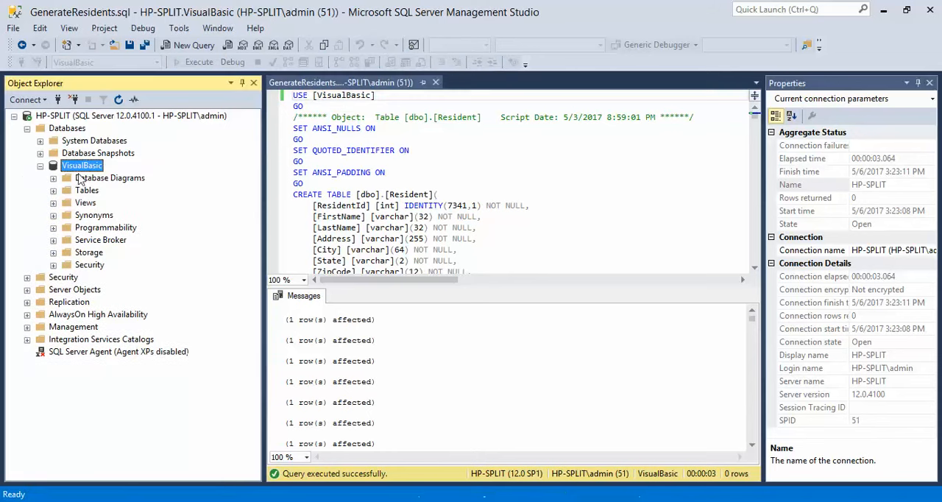
# - Expand VisualBasic's tables and query the top 1000 rows of dbo.Resident
pyautogui.click(53, 190)
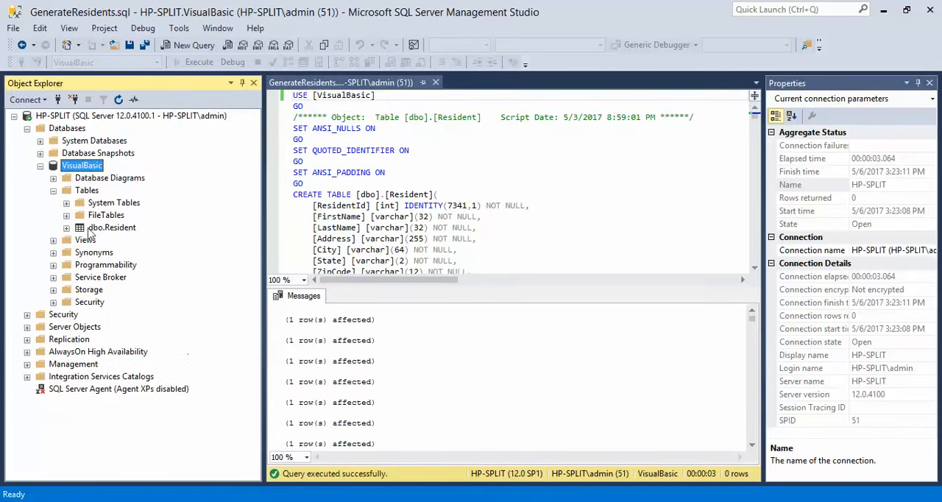
pyautogui.click(112, 226)
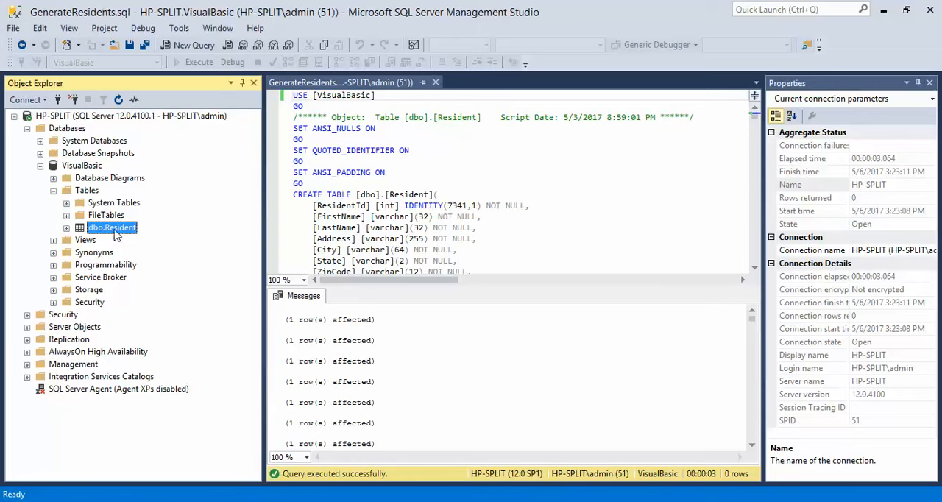
pyautogui.rightClick(111, 227)
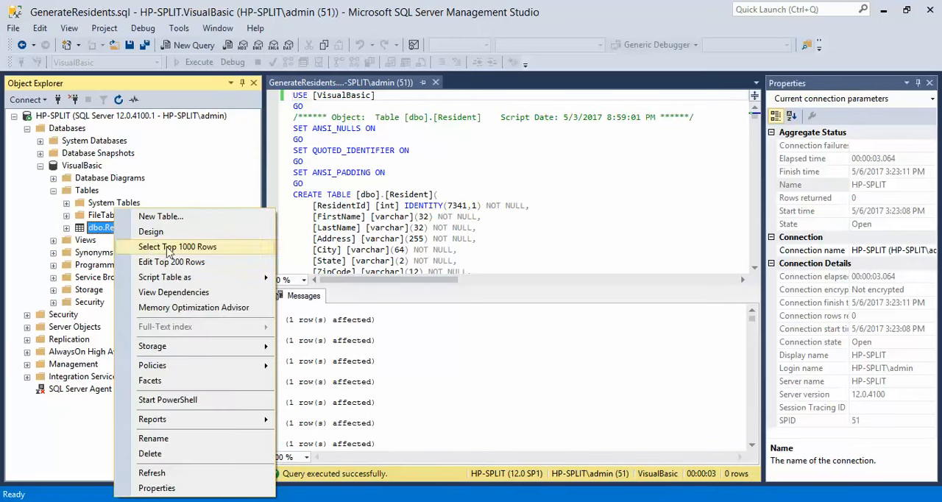
pyautogui.moveTo(203, 253)
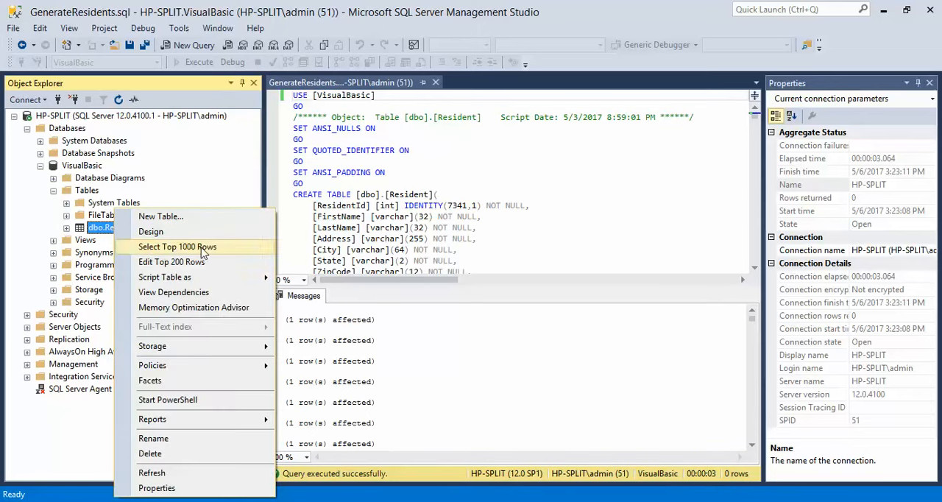
pyautogui.click(176, 247)
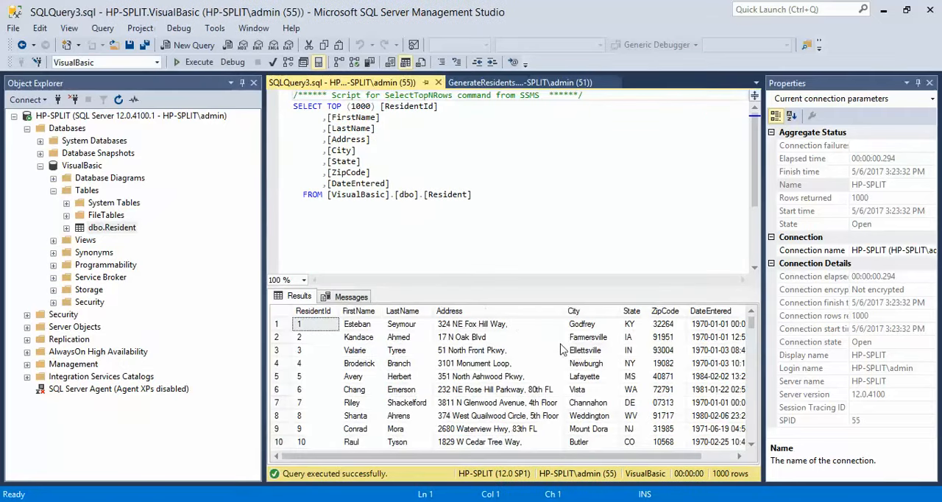
pyautogui.scroll(-3)
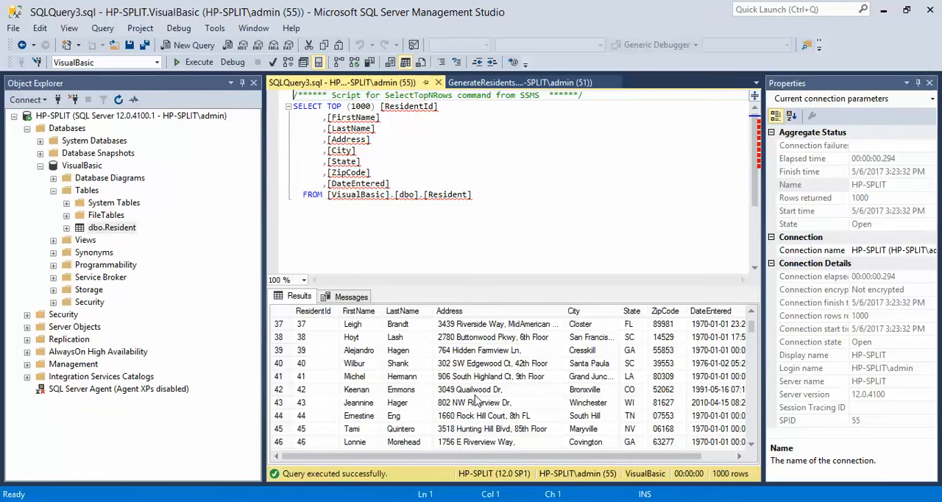
pyautogui.moveTo(341, 312)
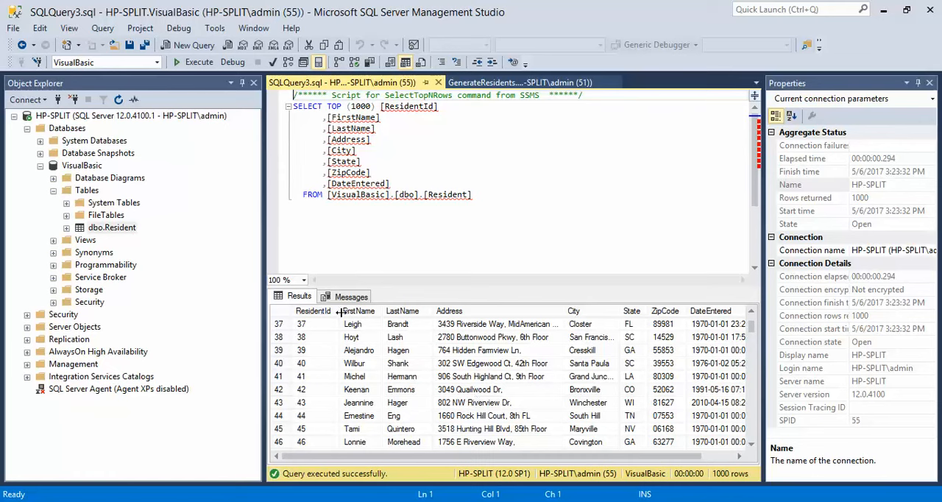